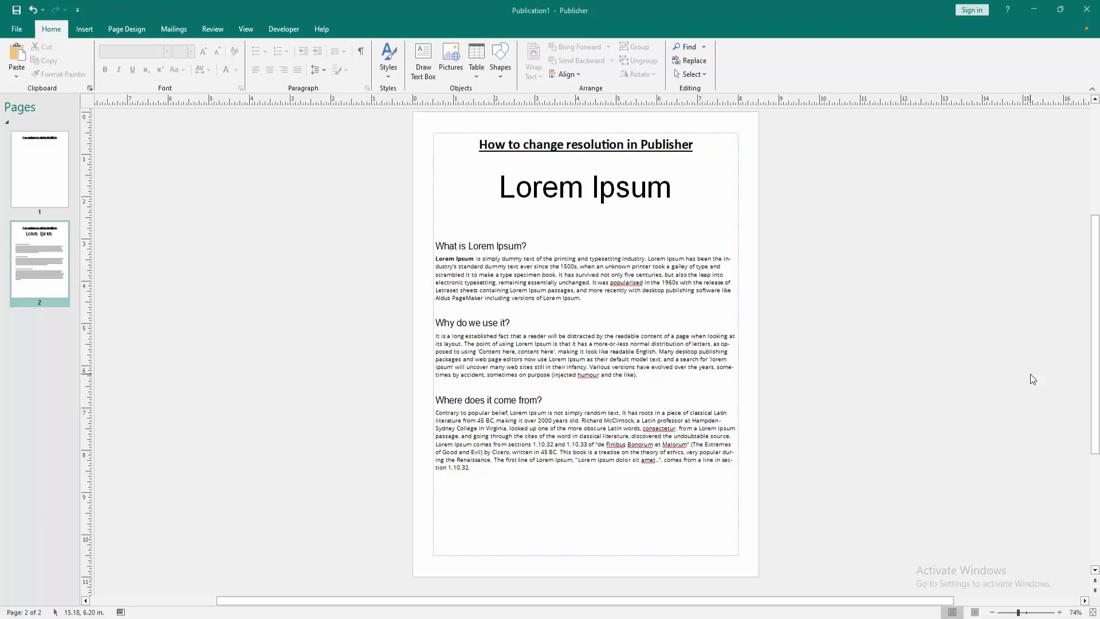
pyautogui.moveTo(398, 189)
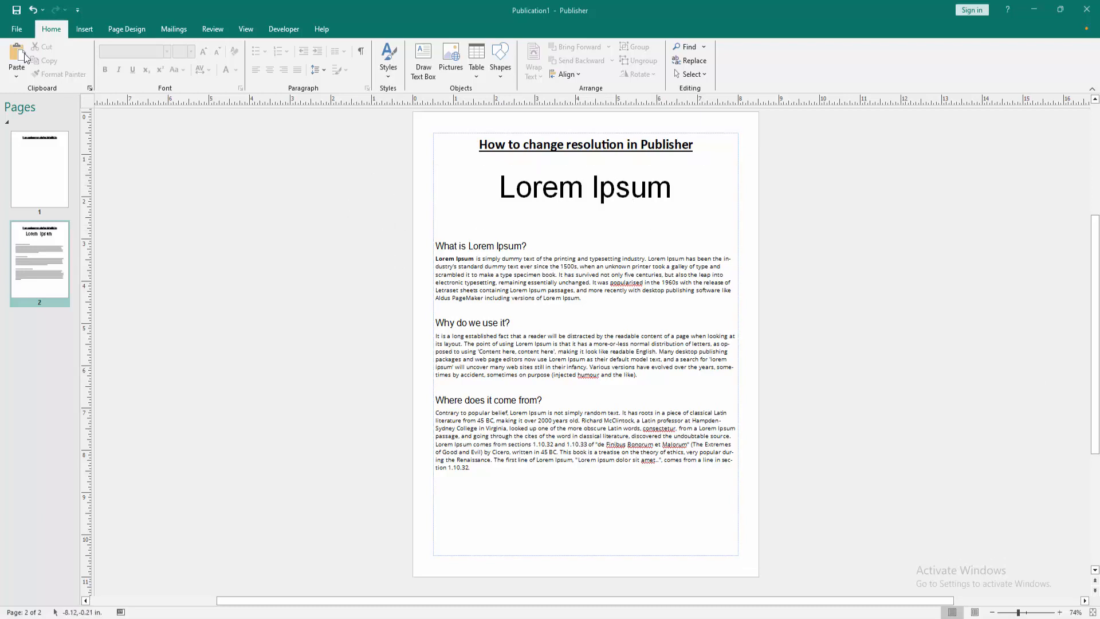
# - Open Save As via File > Save As > Browse and pick the Desktop folder
pyautogui.click(22, 28)
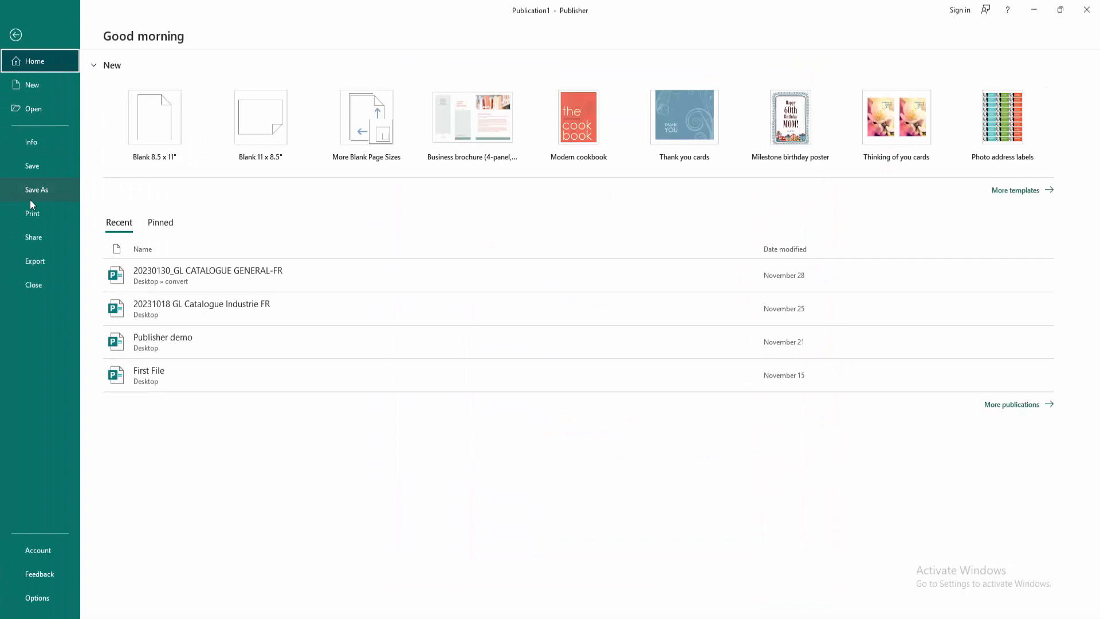
pyautogui.click(37, 189)
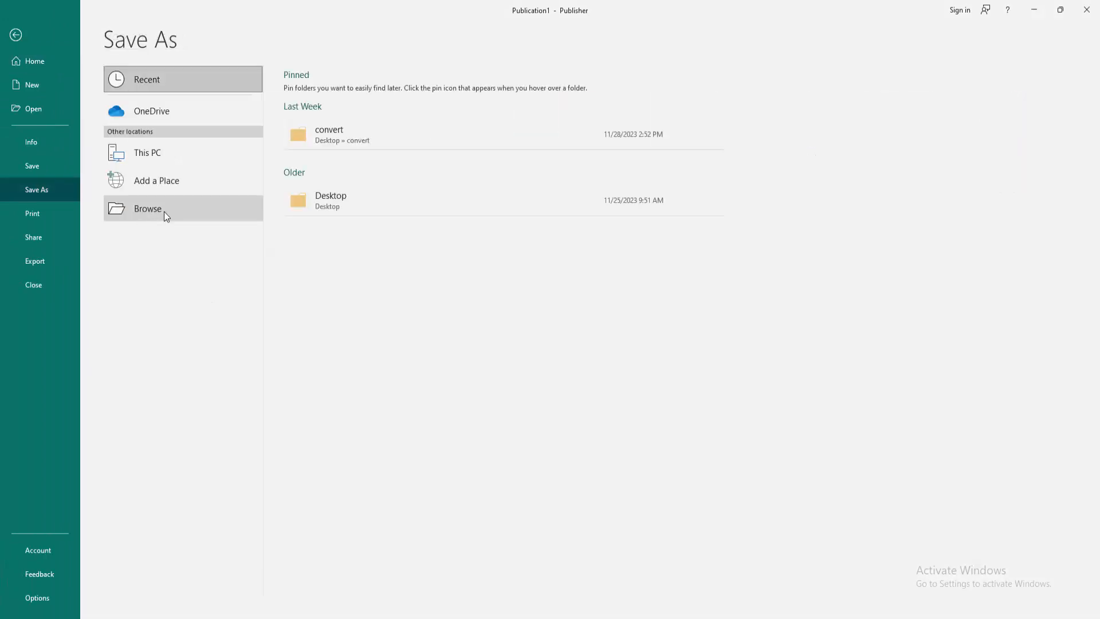
pyautogui.click(147, 208)
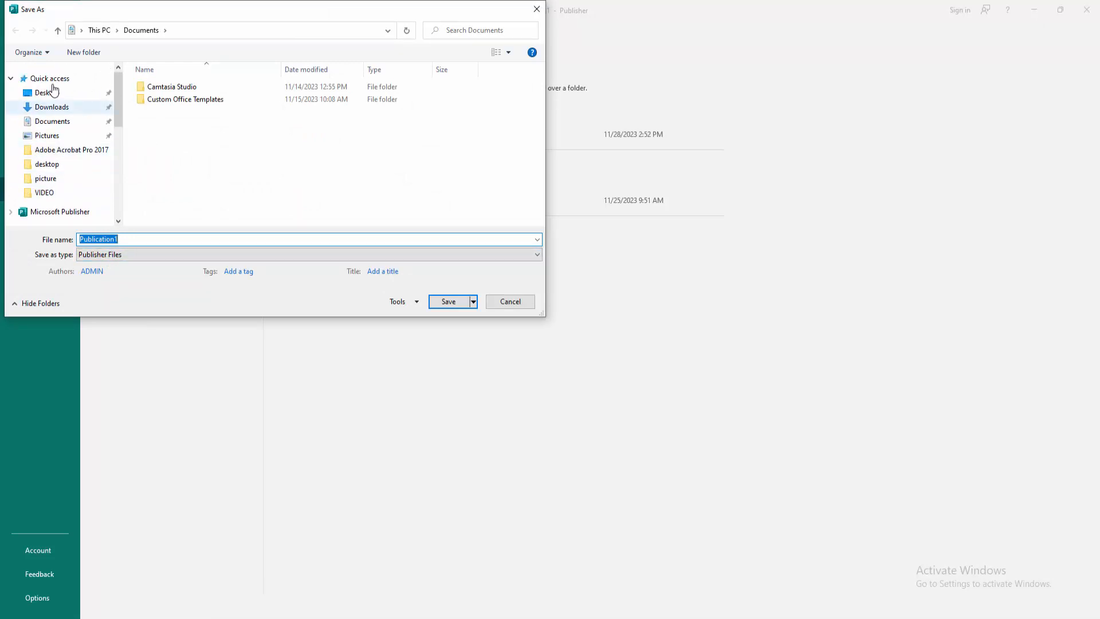
pyautogui.click(42, 92)
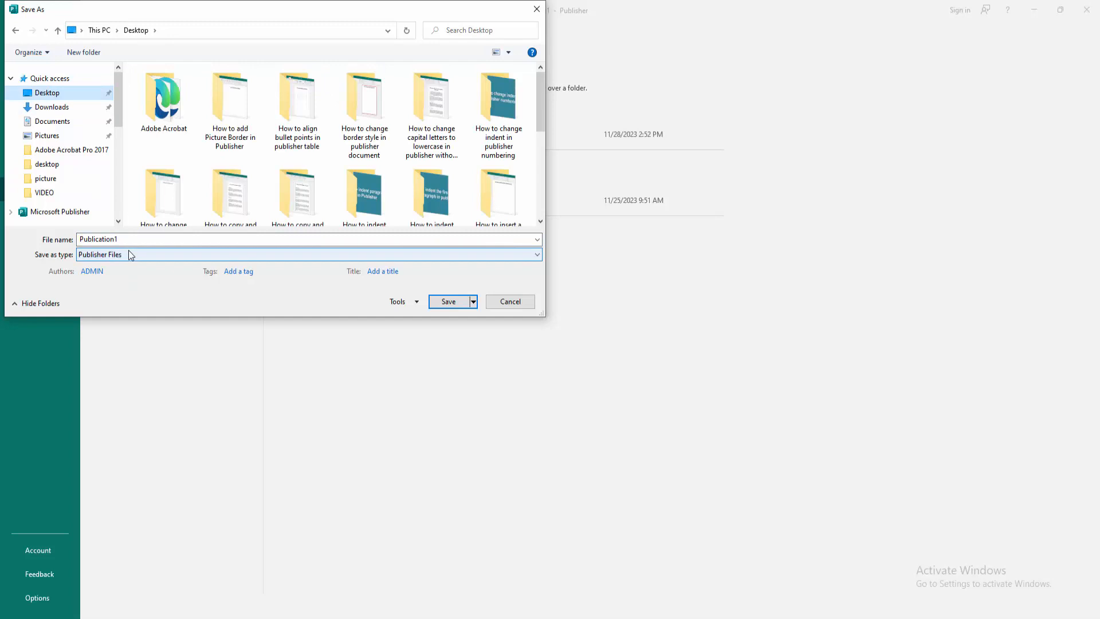
# - Choose JPEG File Interchange Format as the file type
pyautogui.click(537, 255)
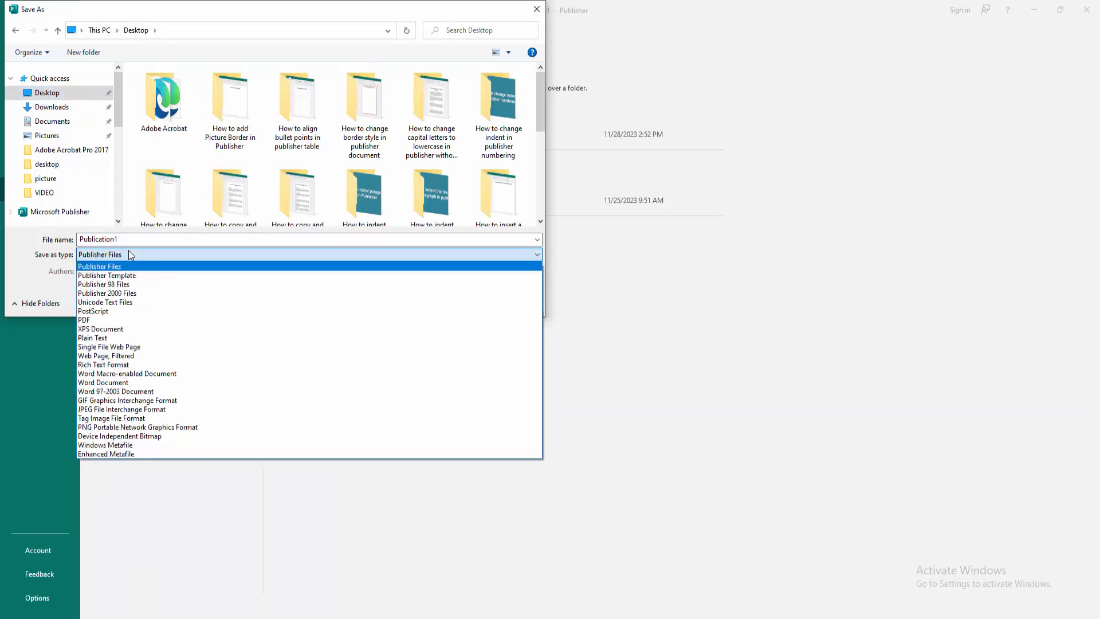
pyautogui.moveTo(108, 347)
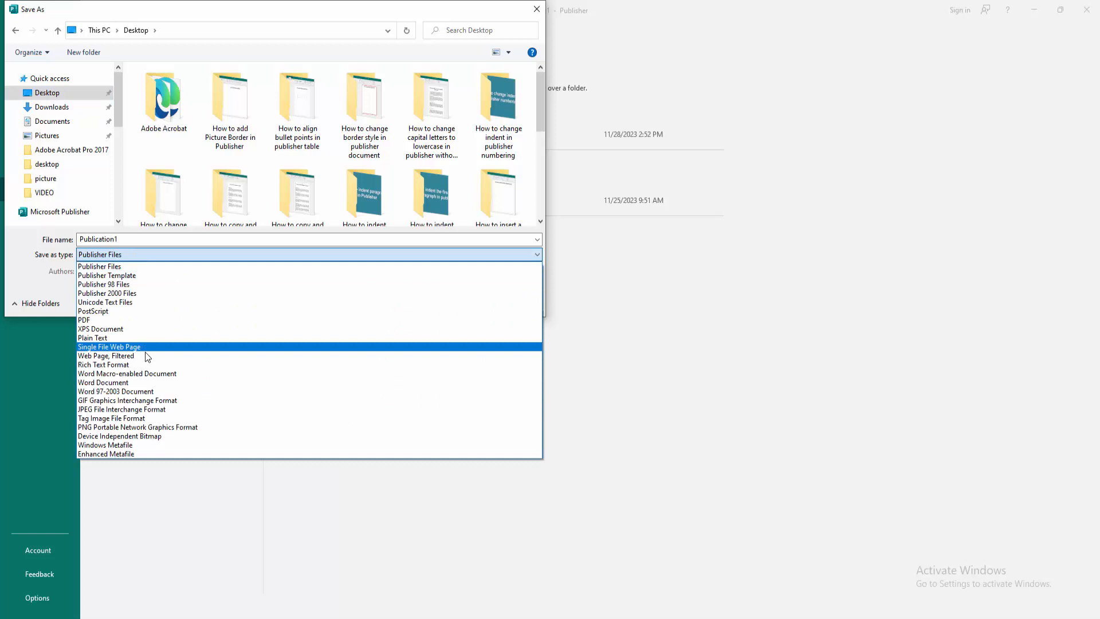
pyautogui.moveTo(151, 414)
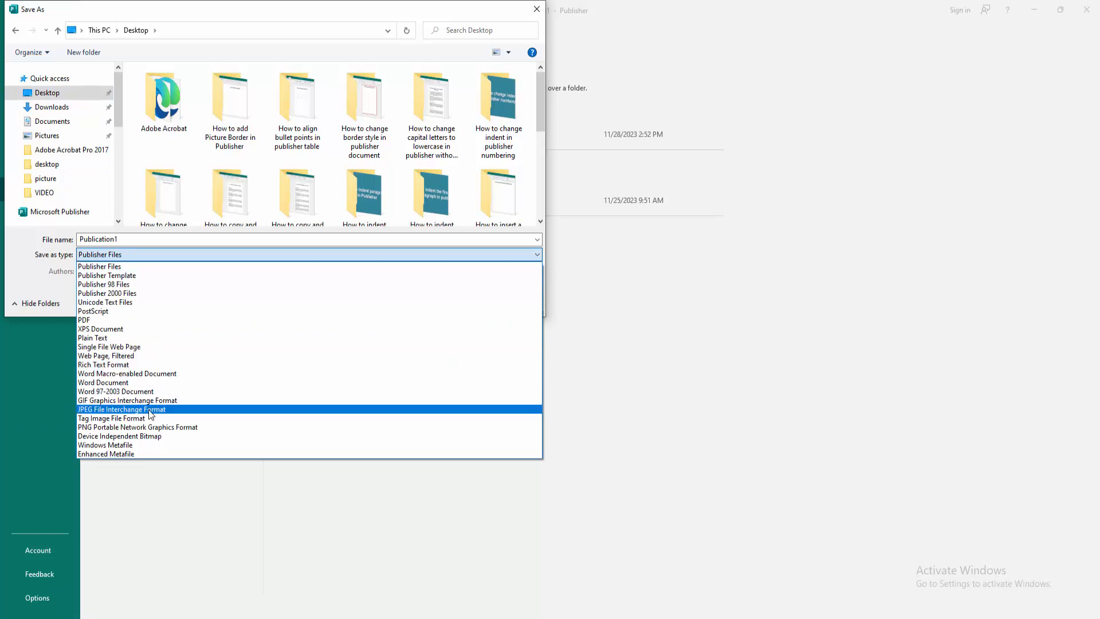
pyautogui.click(121, 409)
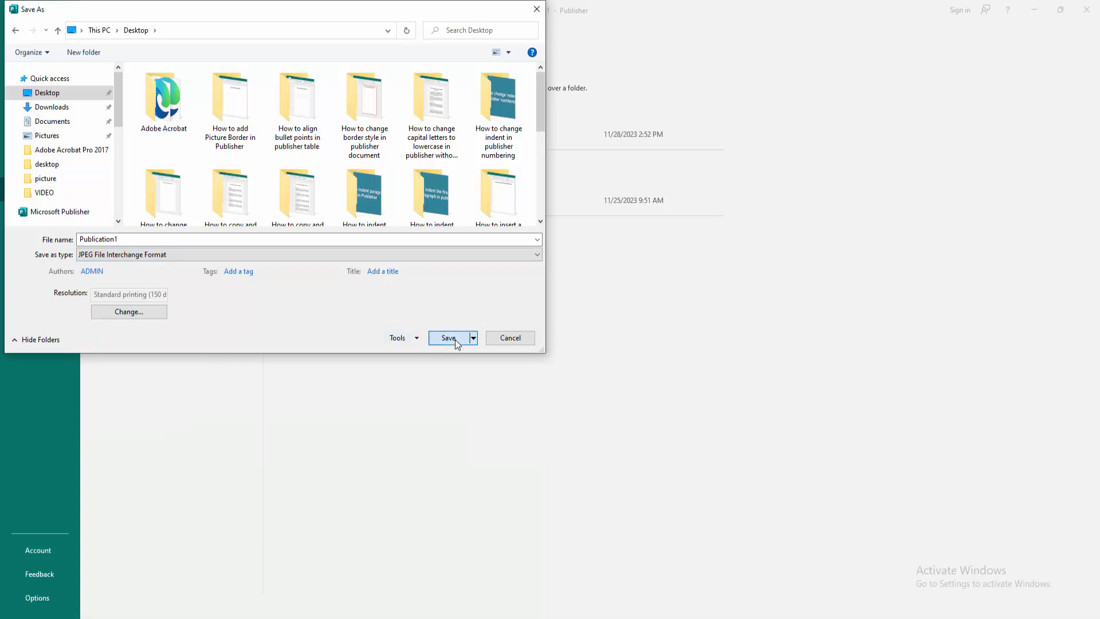
# - Save Publication1 as a JPEG file on the Desktop
pyautogui.click(448, 338)
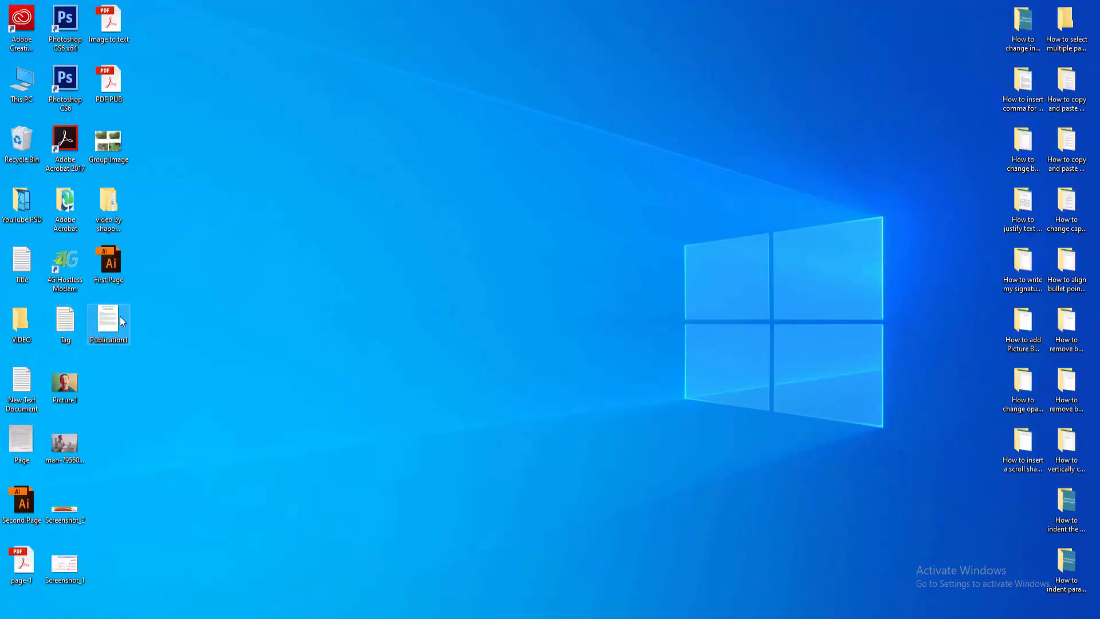
pyautogui.doubleClick(108, 319)
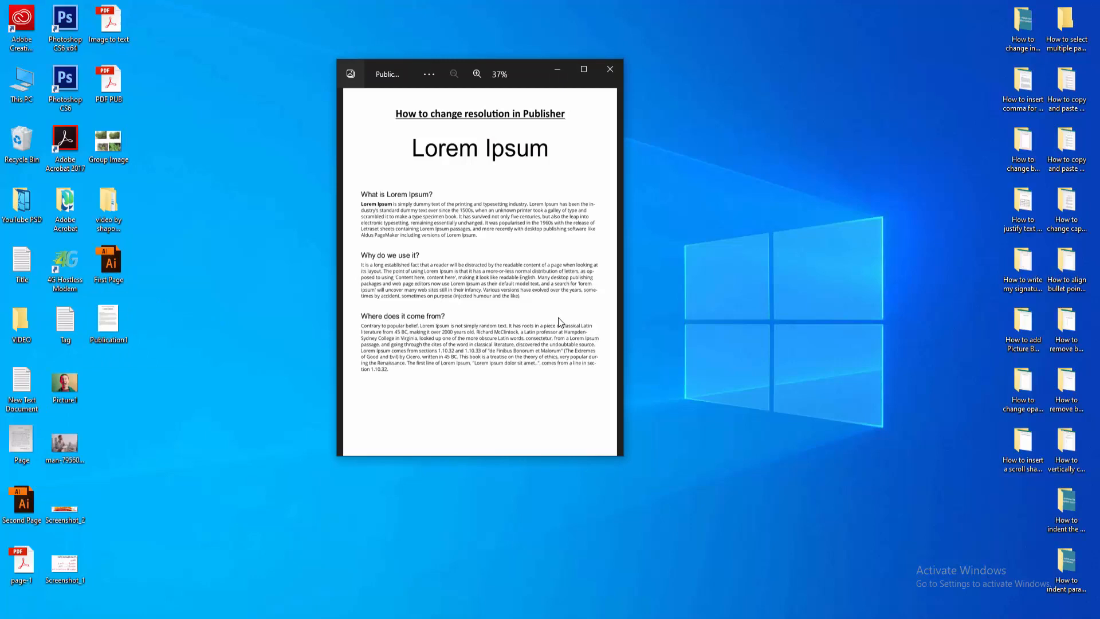
pyautogui.click(477, 74)
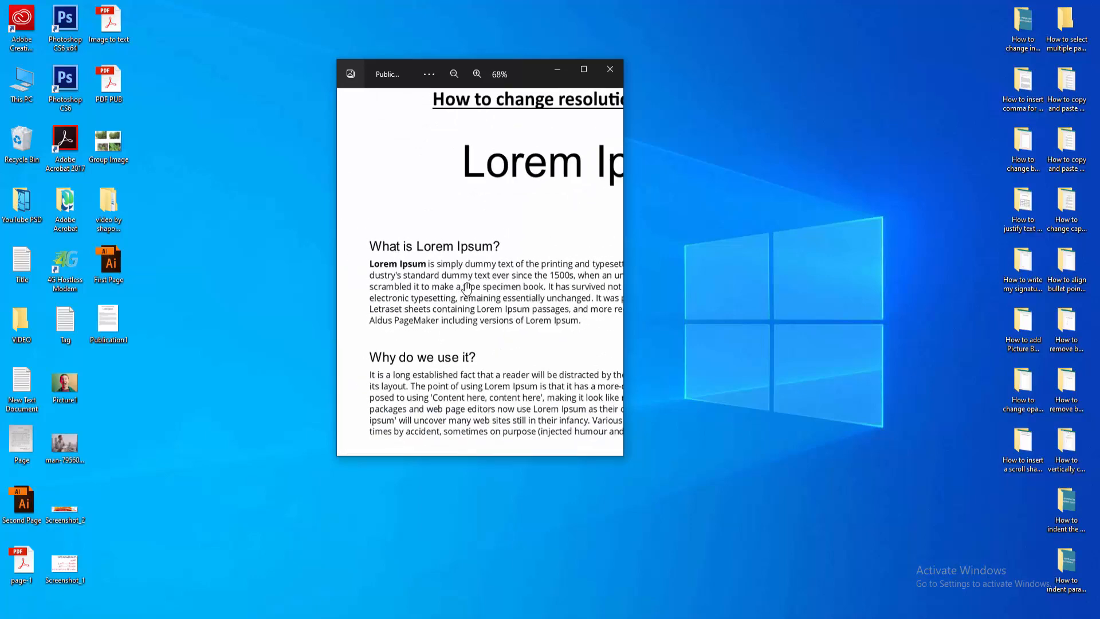
pyautogui.click(454, 74)
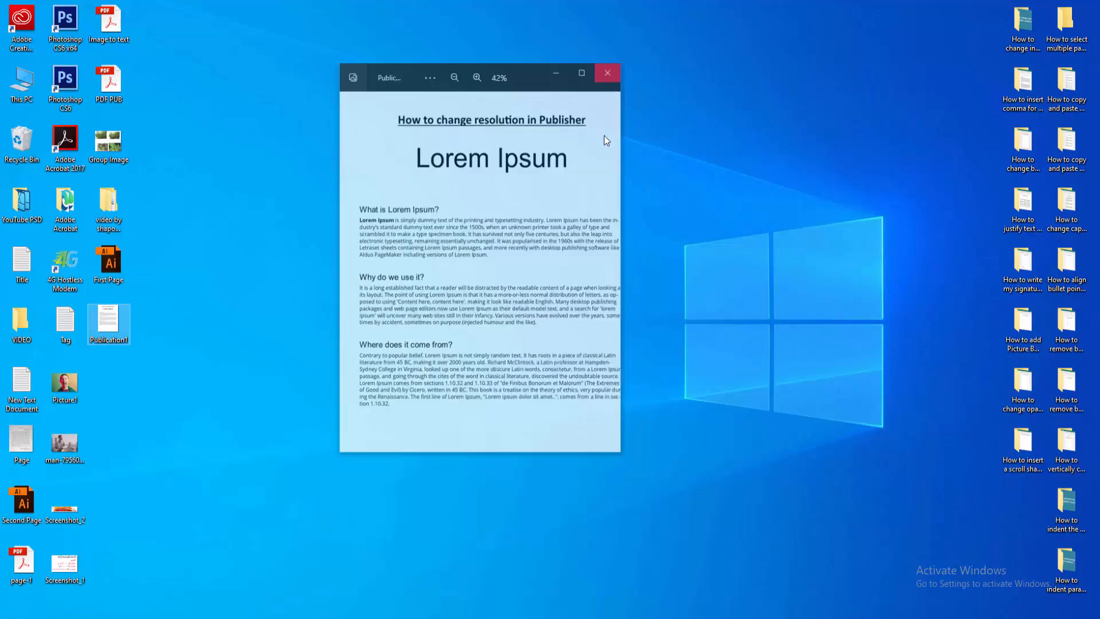